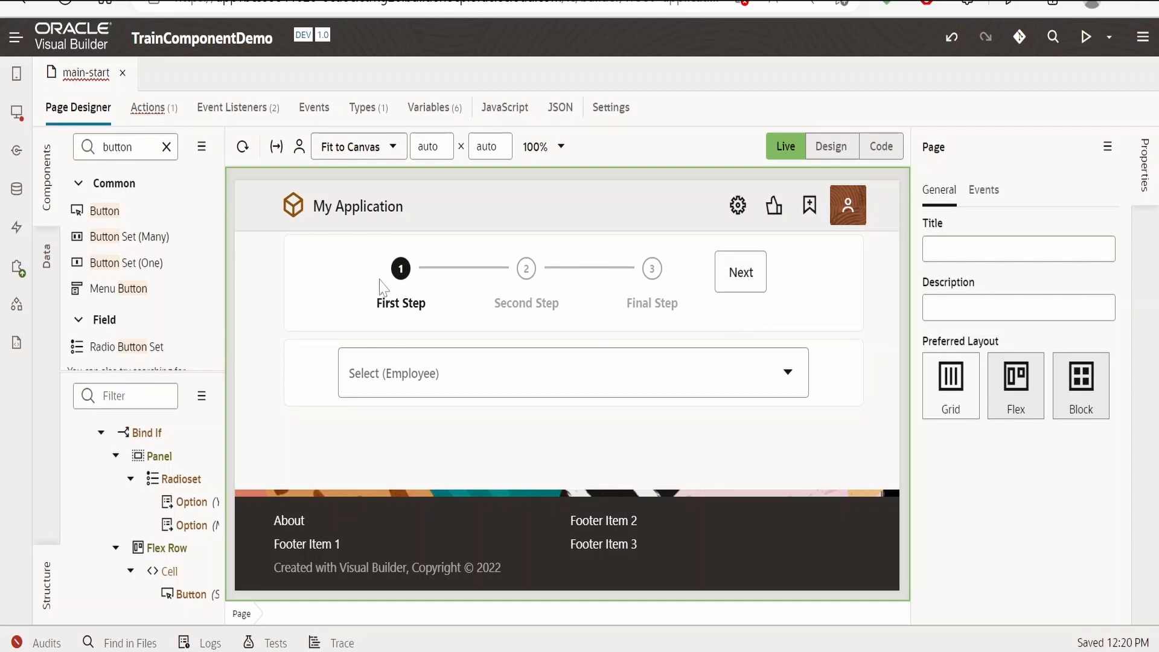
mouse_move(457, 338)
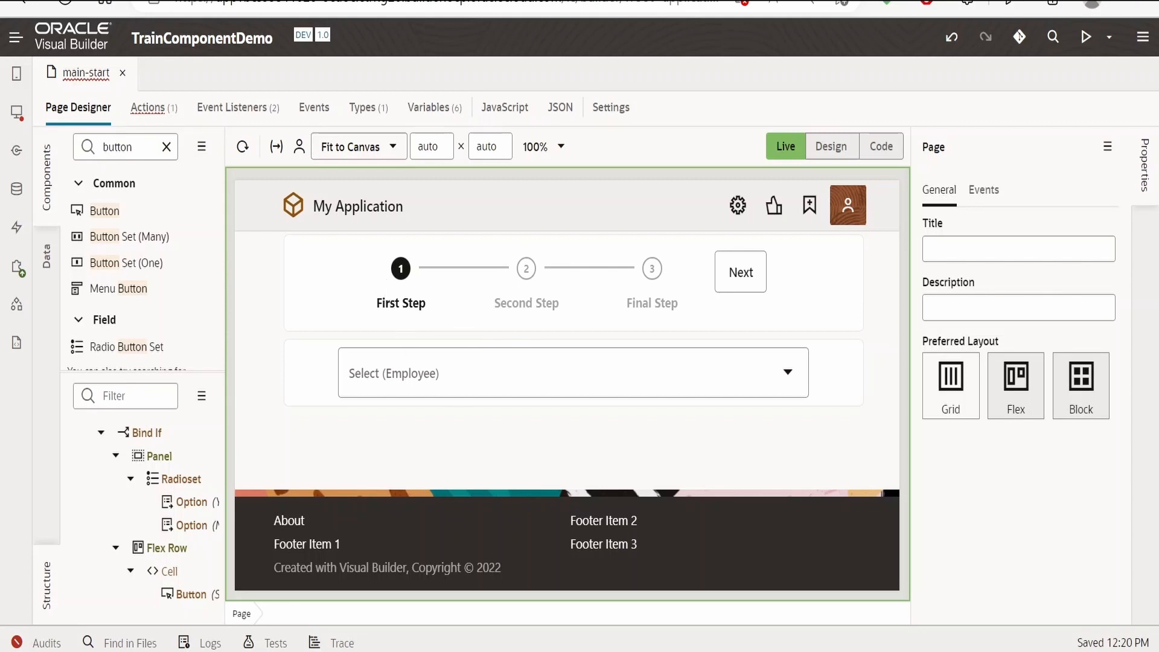
In Live mode, choose employee Steven, advance the train to the Final Step and answer Yes.
left_click(565, 373)
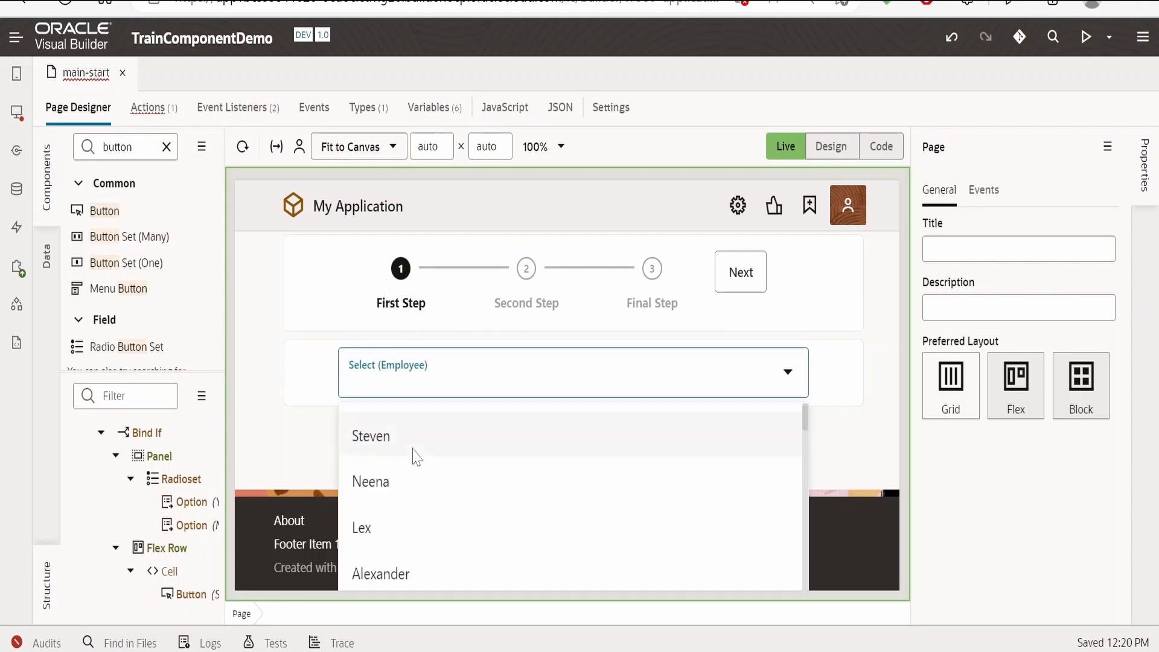
left_click(739, 272)
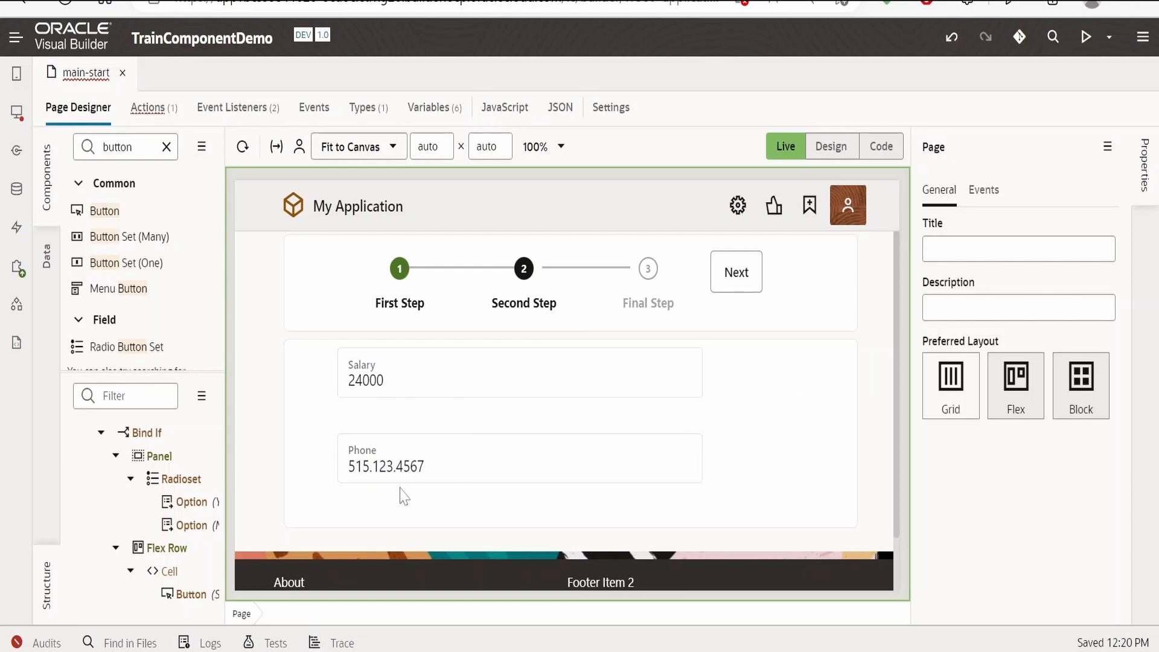
left_click(737, 272)
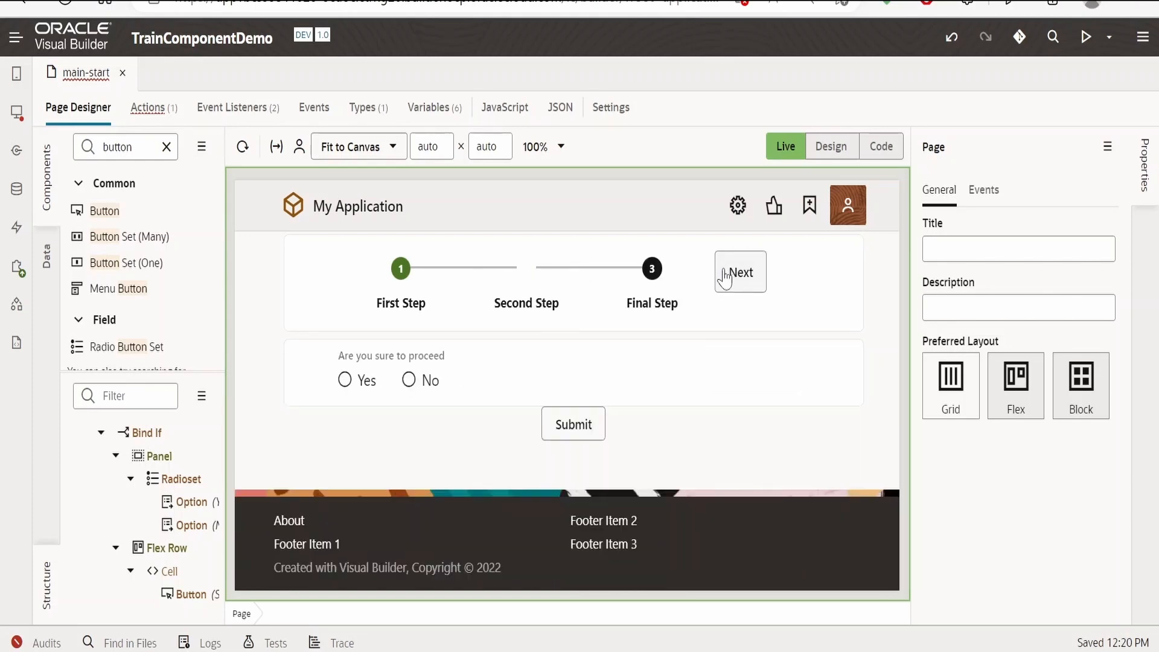
left_click(741, 272)
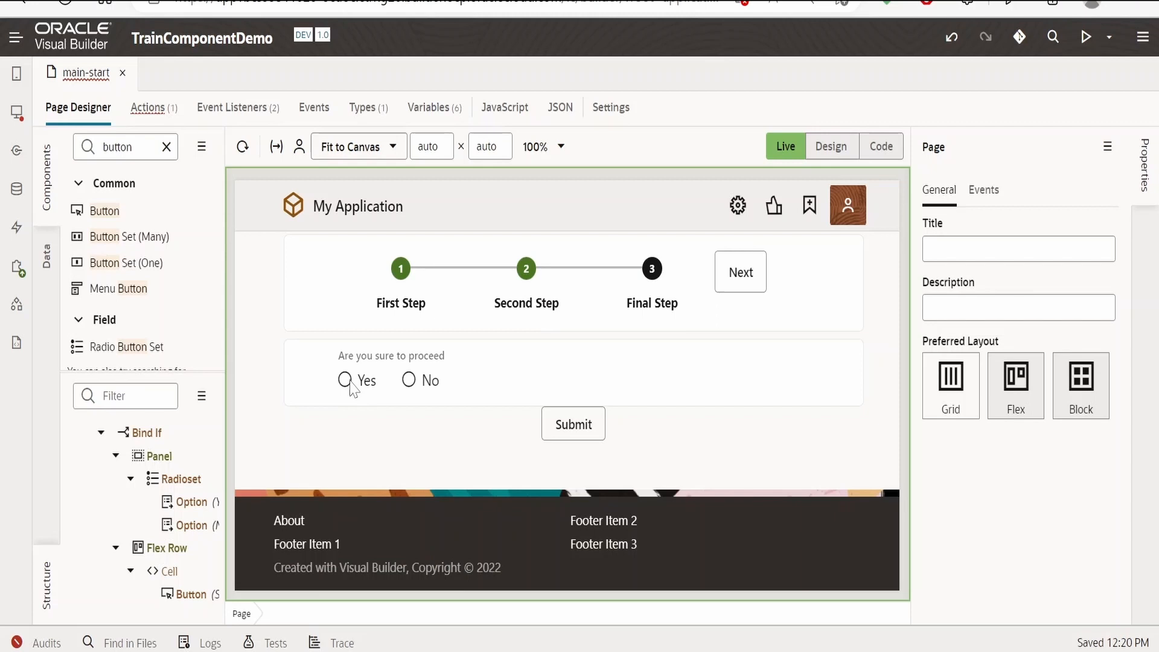
left_click(345, 381)
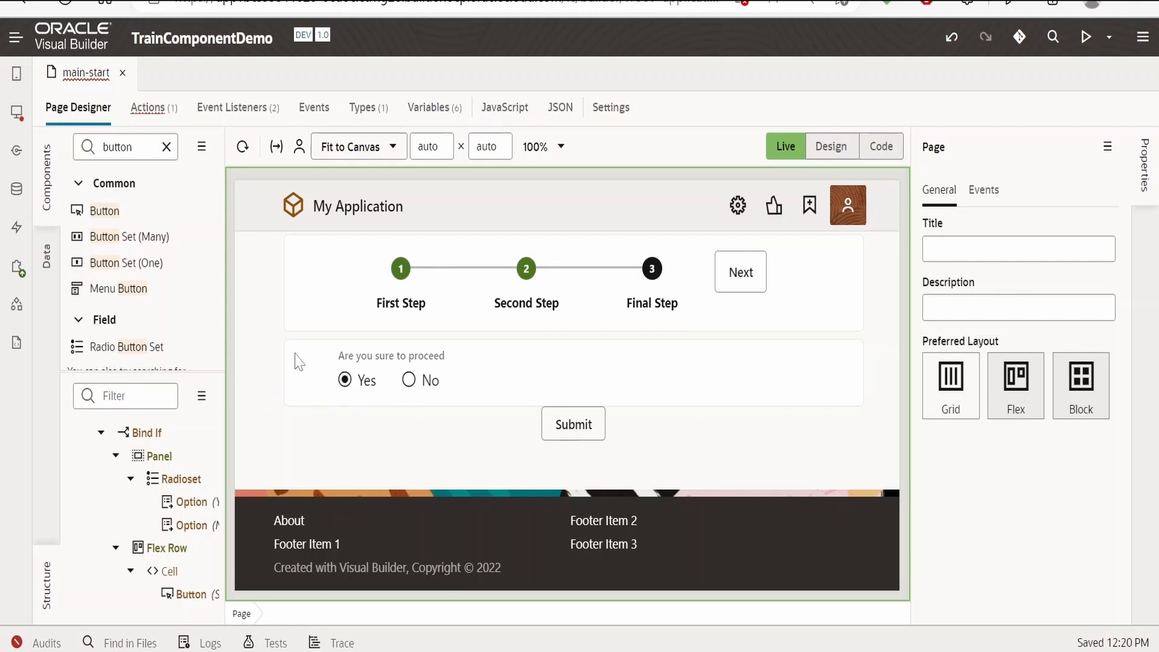
mouse_move(865, 406)
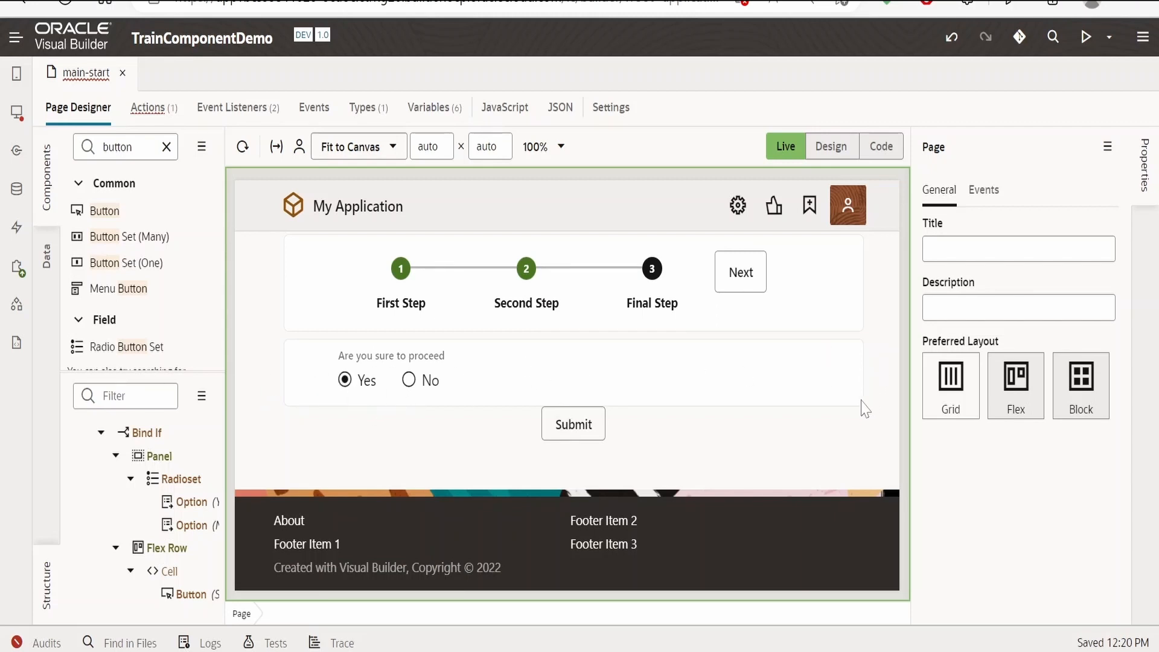
mouse_move(747, 387)
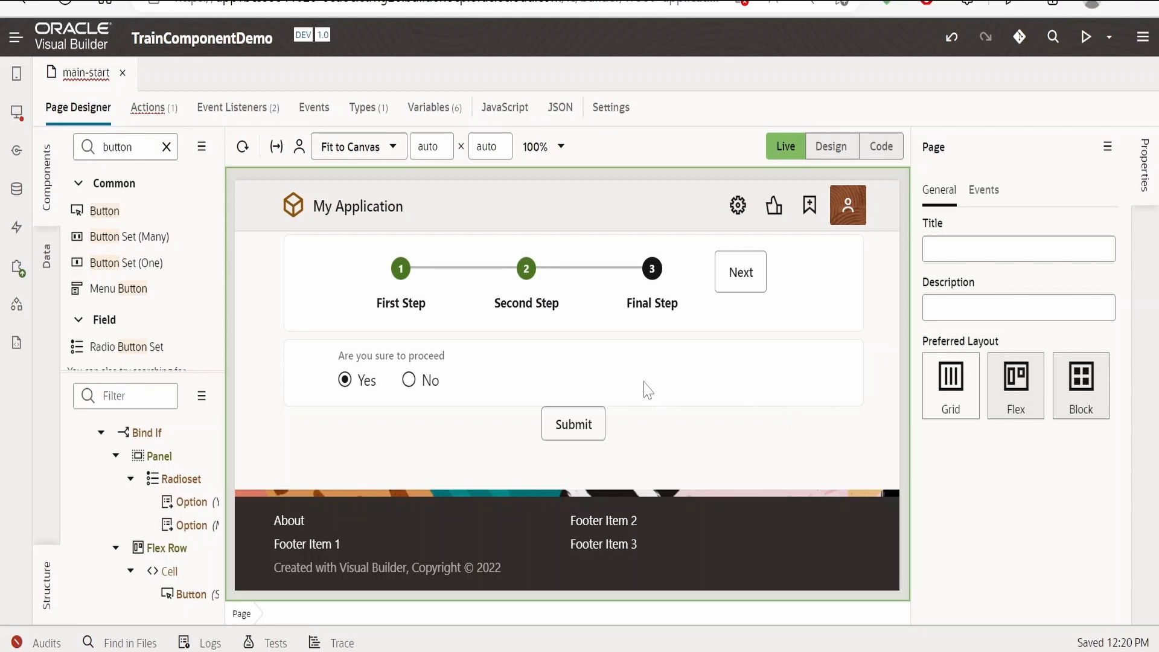
mouse_move(738, 328)
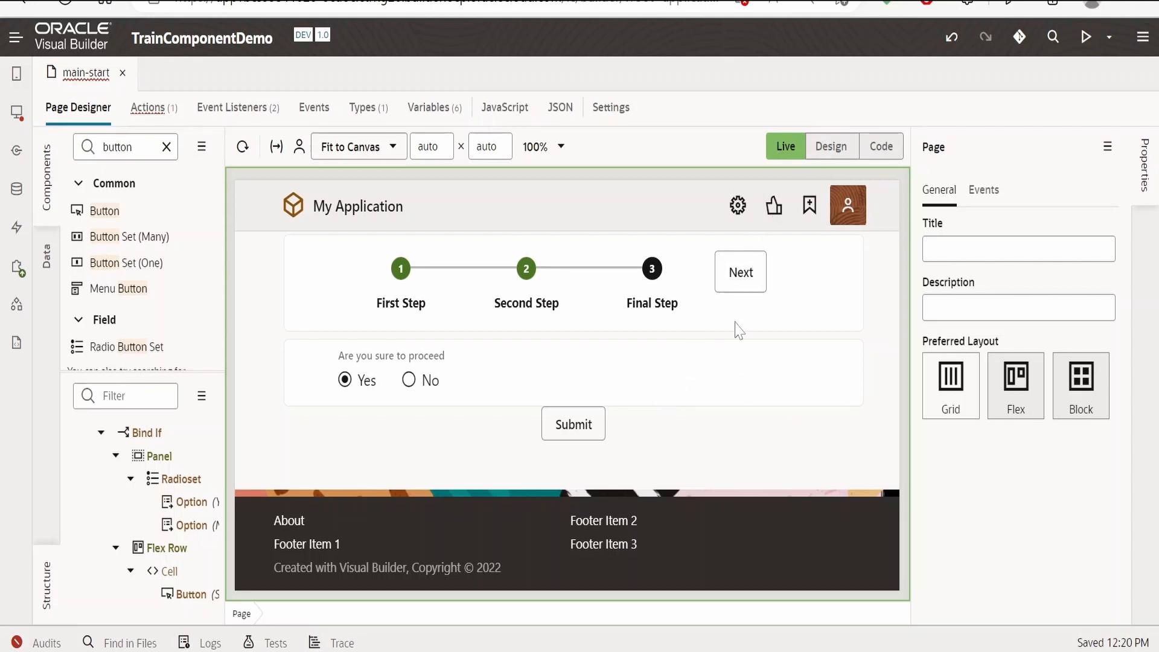
mouse_move(523, 411)
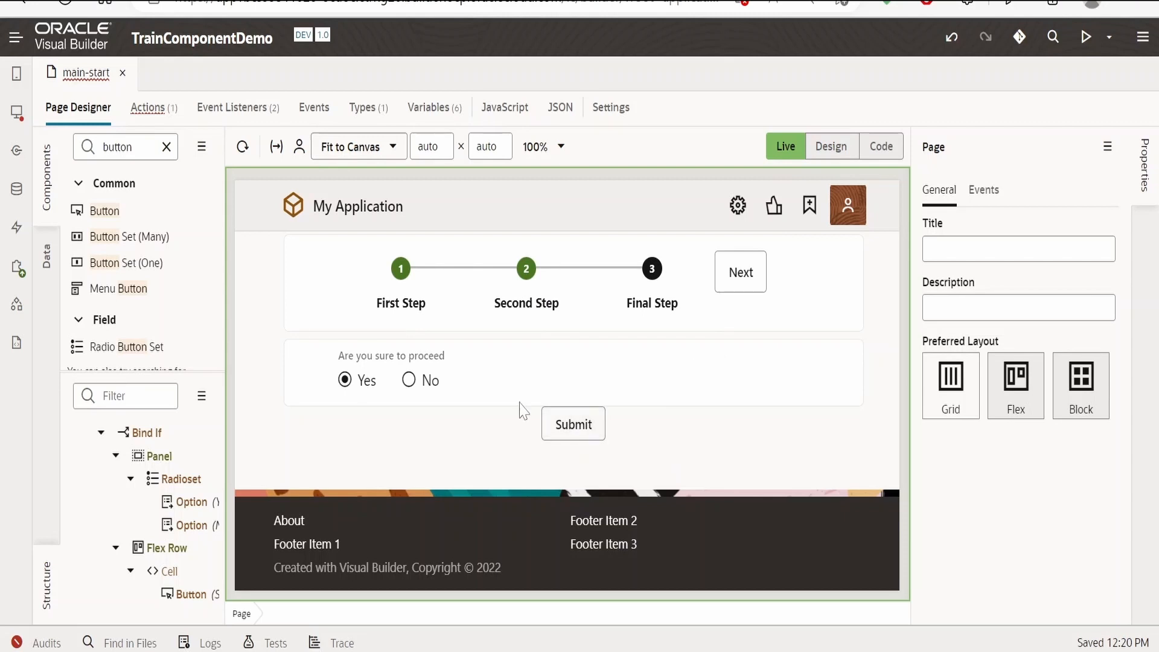
mouse_move(654, 442)
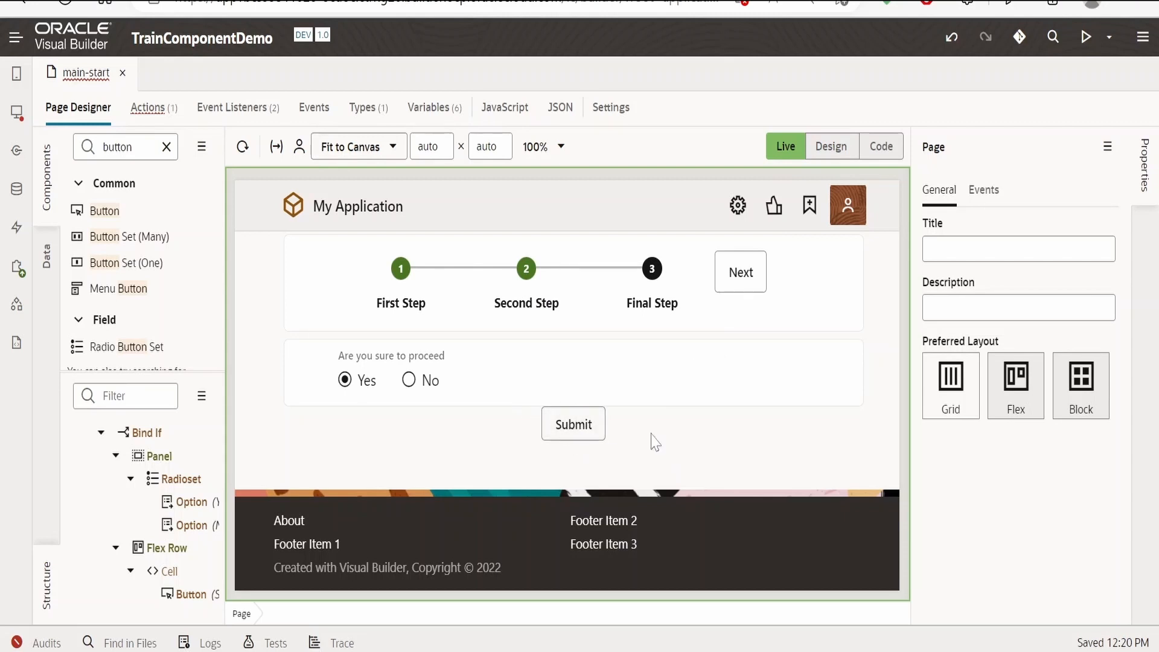
mouse_move(578, 447)
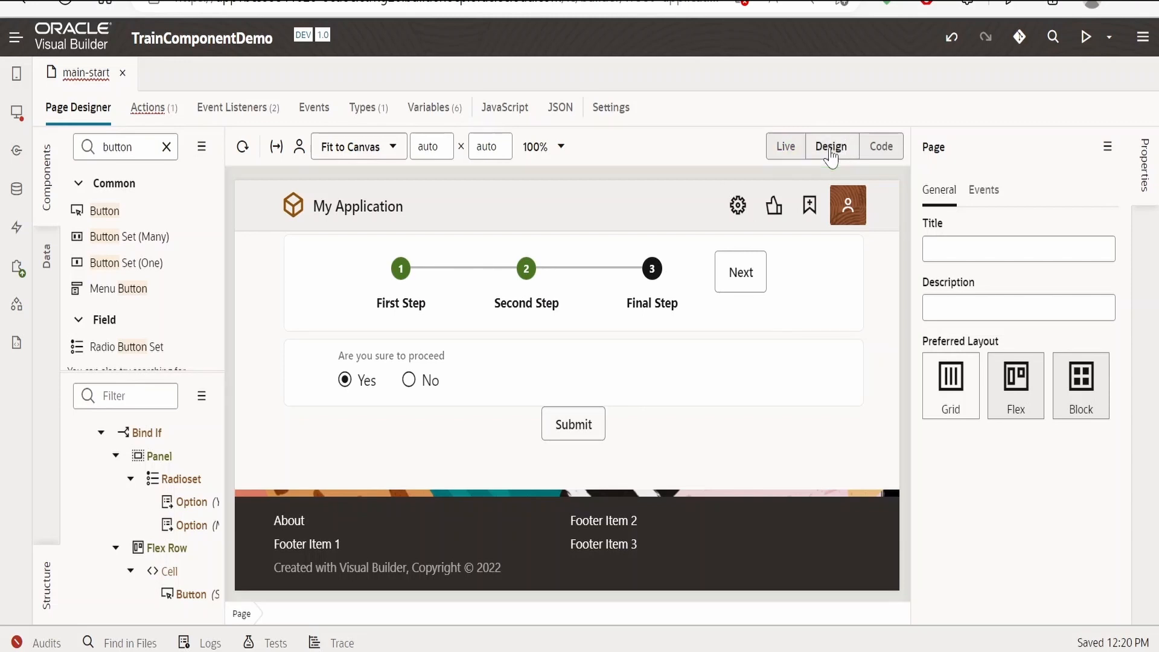
Create an ojAction event on the Submit button wired to a new ButtonActionChain.
left_click(574, 424)
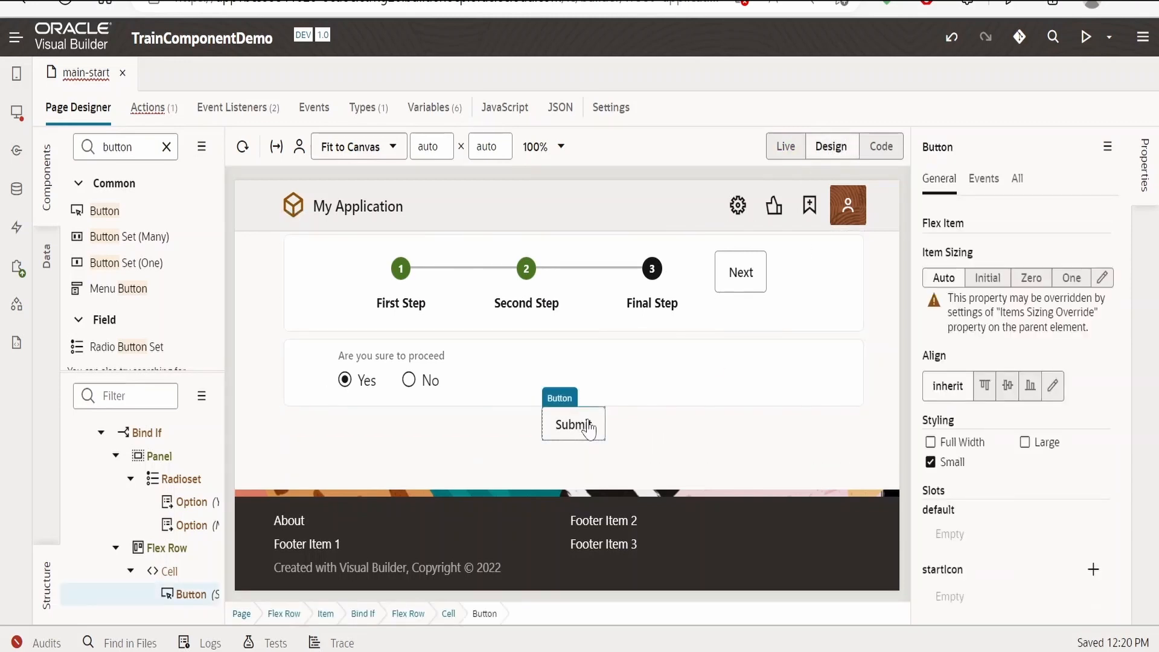
left_click(983, 178)
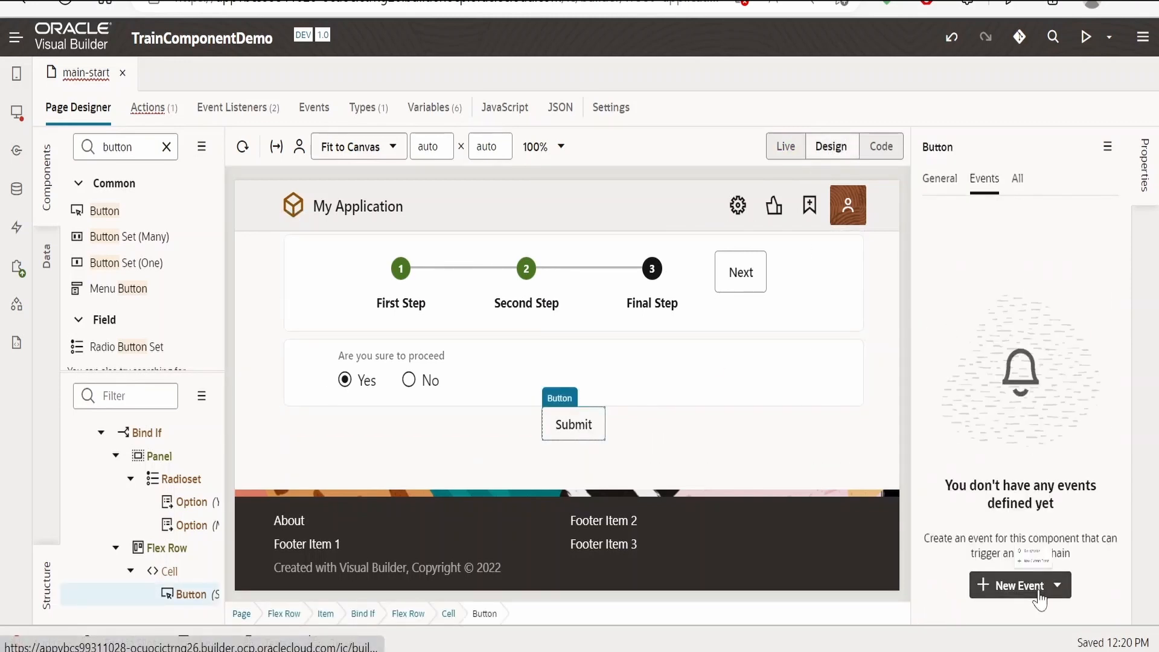
left_click(1014, 585)
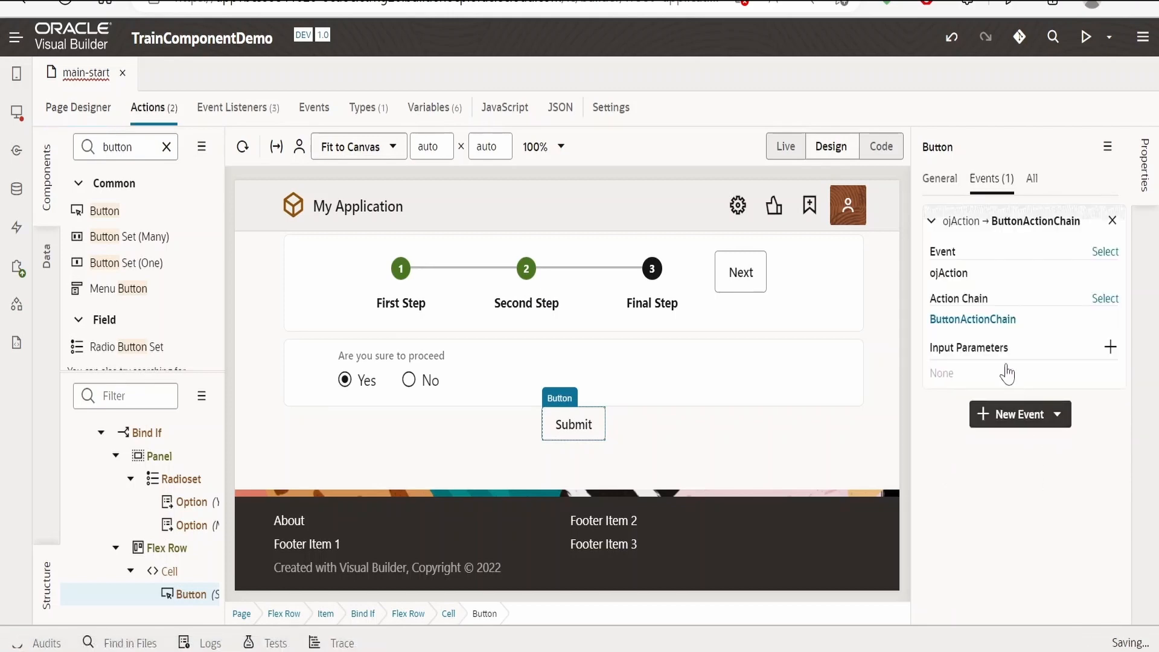
Give the Fire Notification summary 'Successfully changed employee record' and message 'SUCCESS'.
left_click(973, 319)
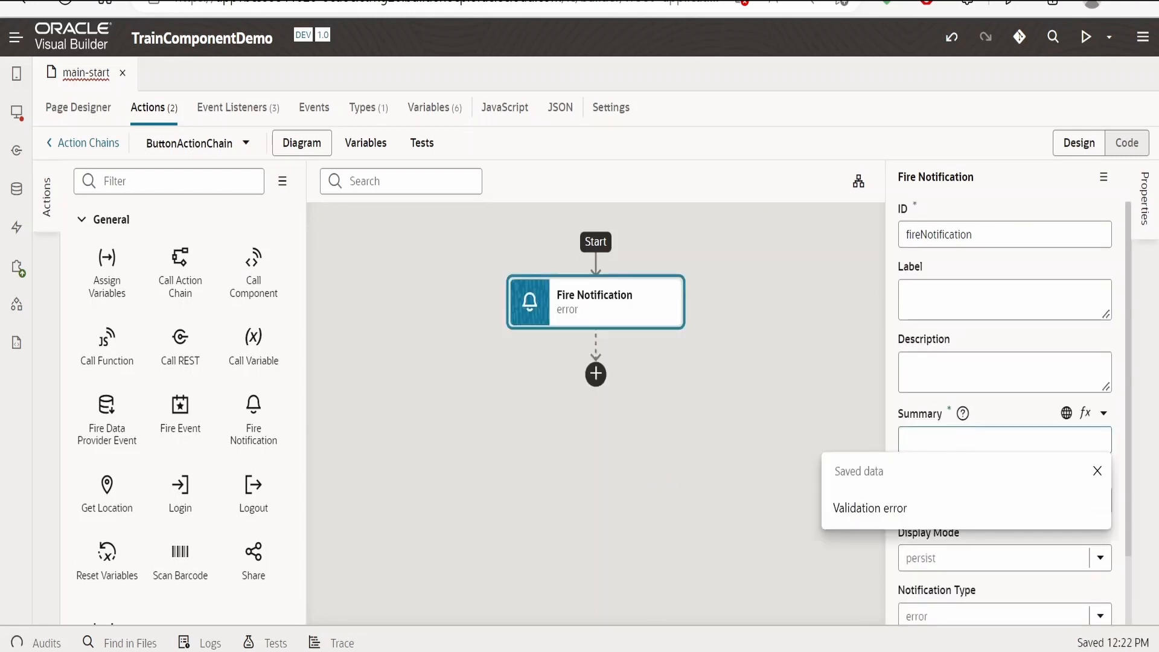
type("Successfully changed employee record")
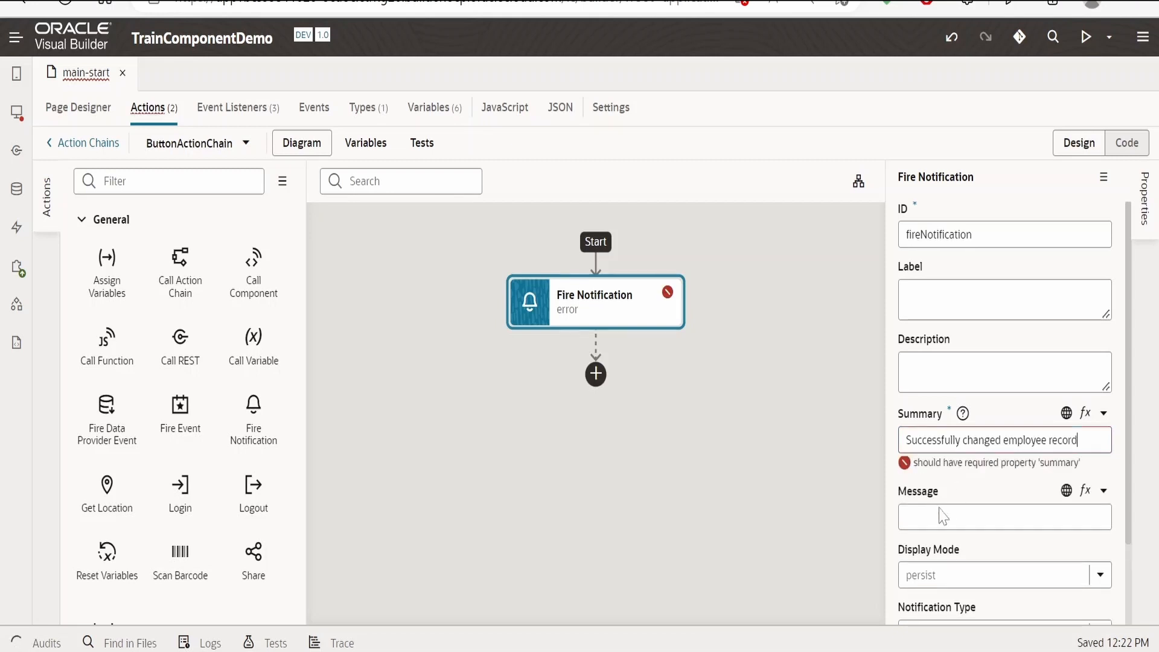
type("SUCCESS")
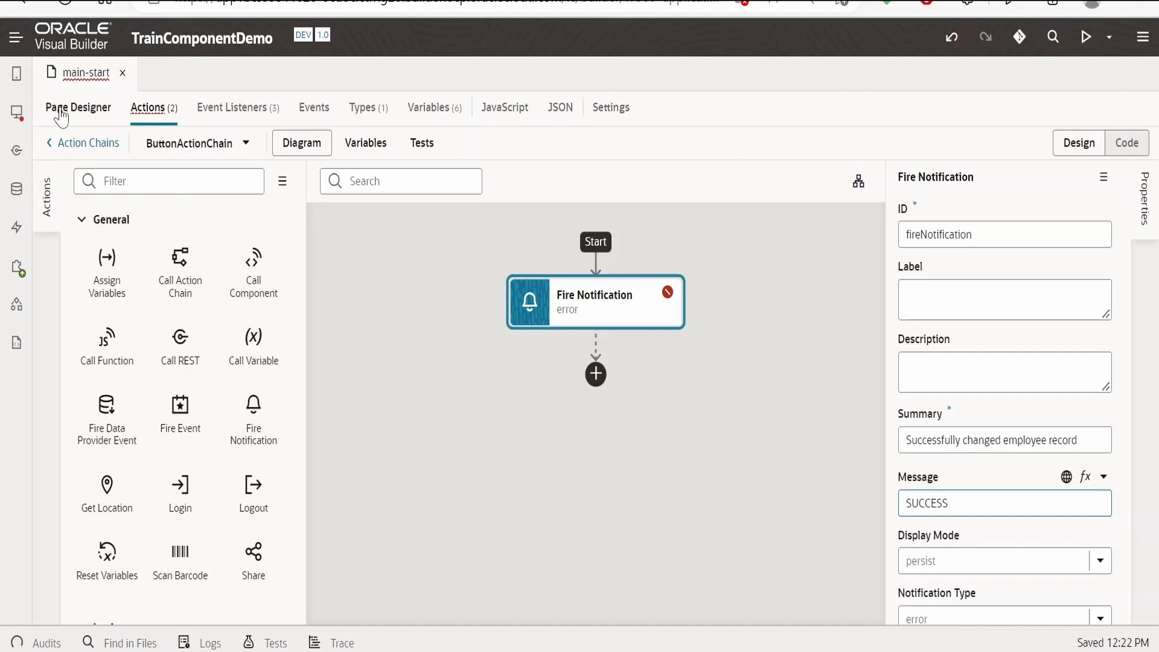
Step the live train to the Final Step, answer Yes, Submit, and dismiss the success notification.
left_click(77, 106)
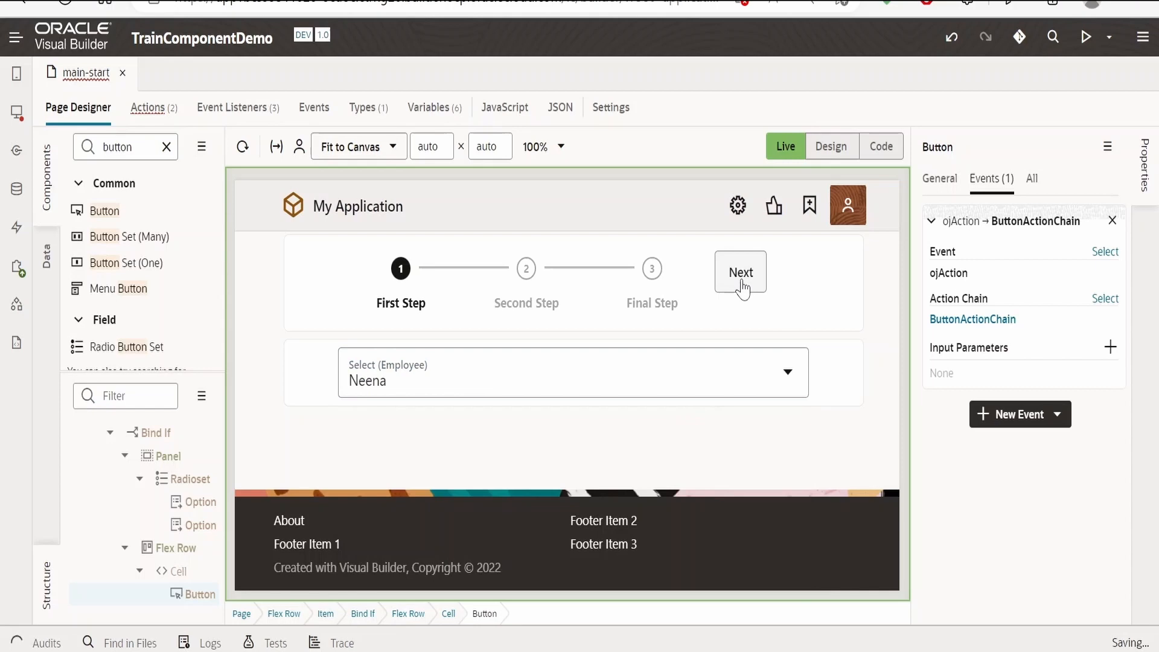
left_click(741, 272)
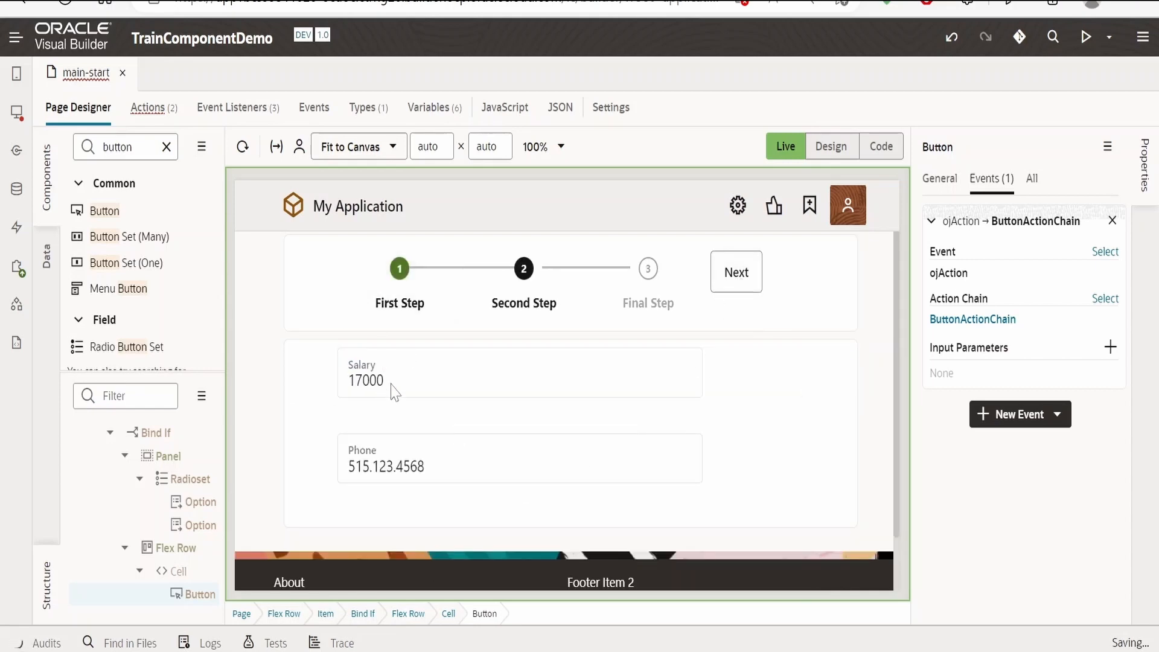
mouse_move(1014, 475)
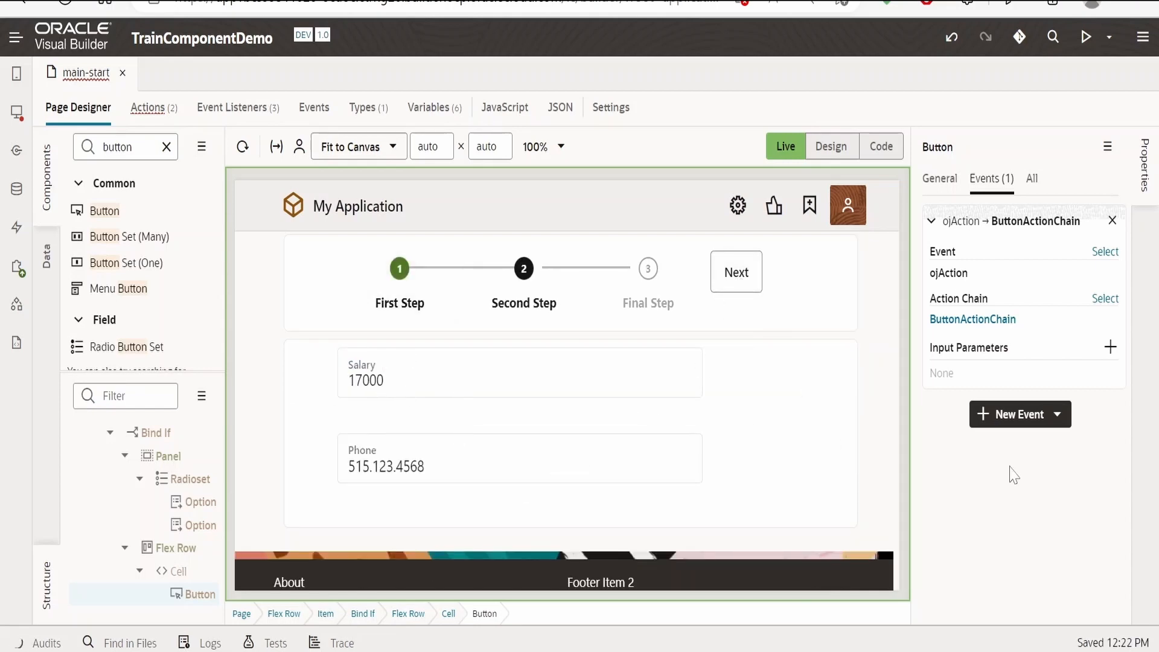
mouse_move(430, 394)
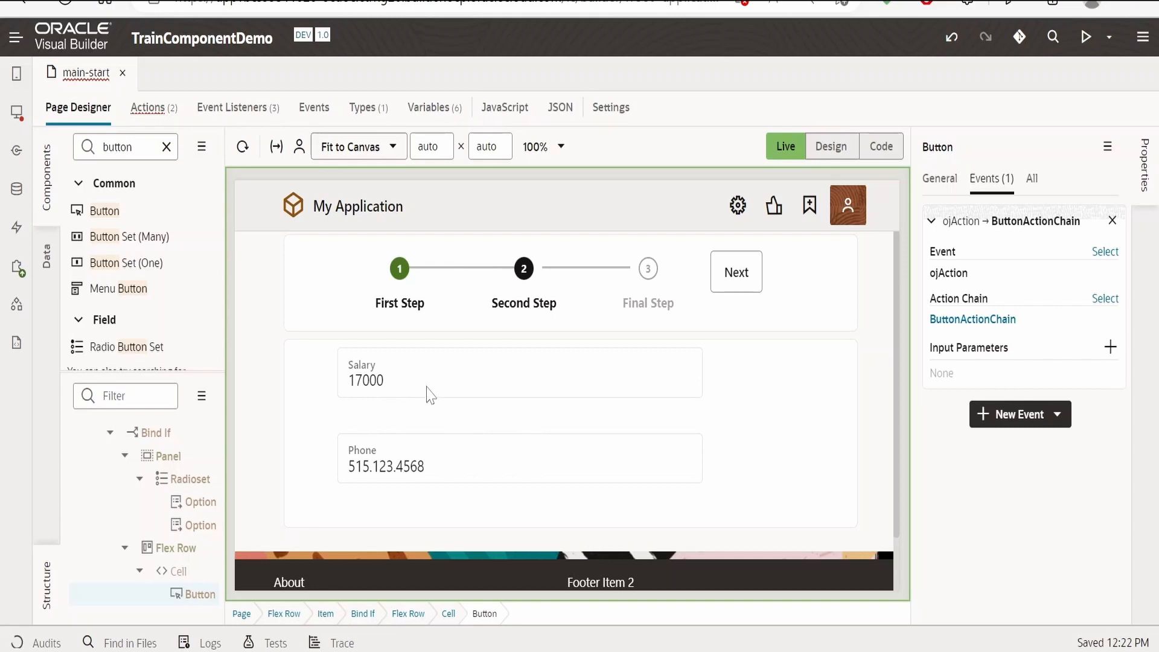
mouse_move(418, 323)
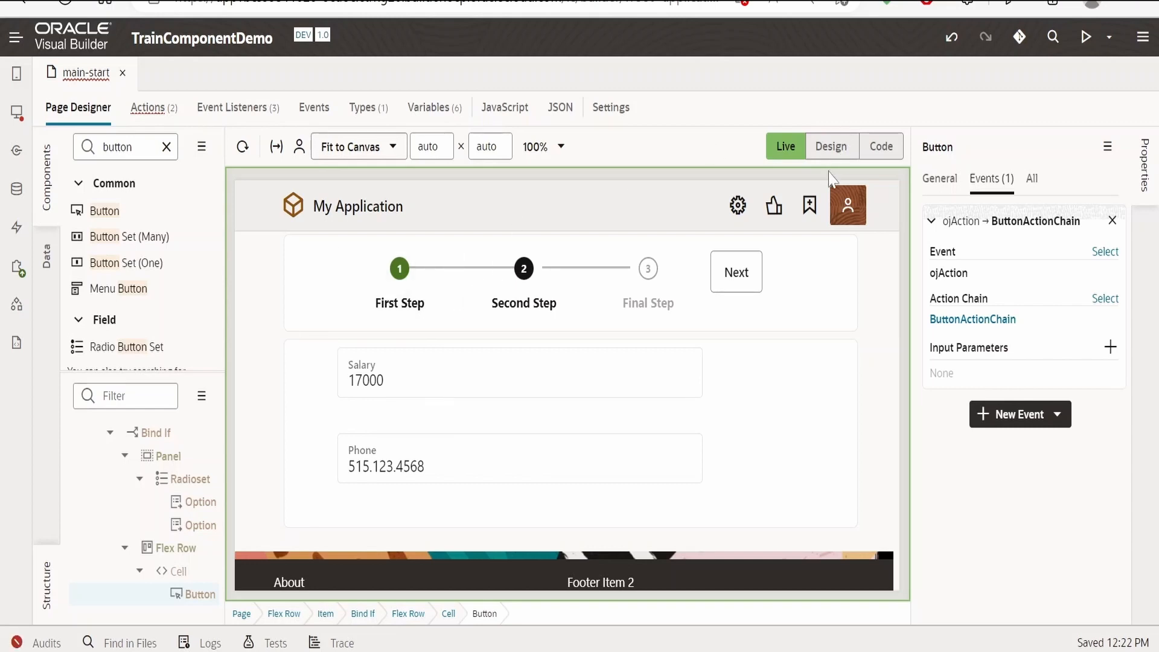
left_click(736, 272)
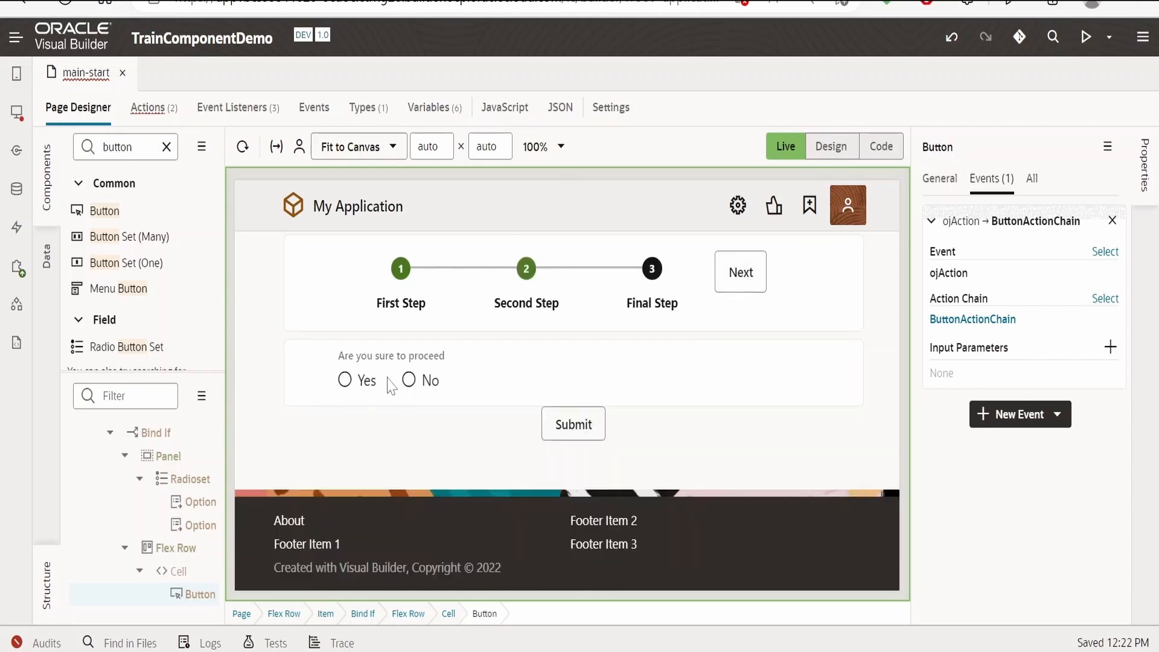
left_click(345, 380)
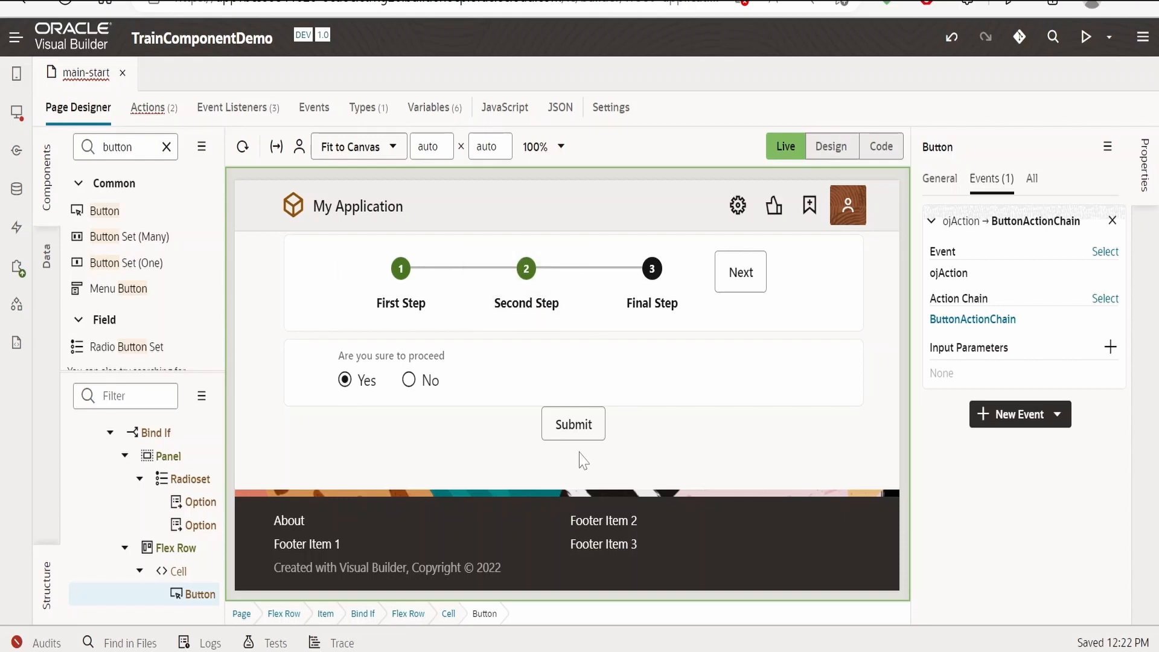
mouse_move(389, 387)
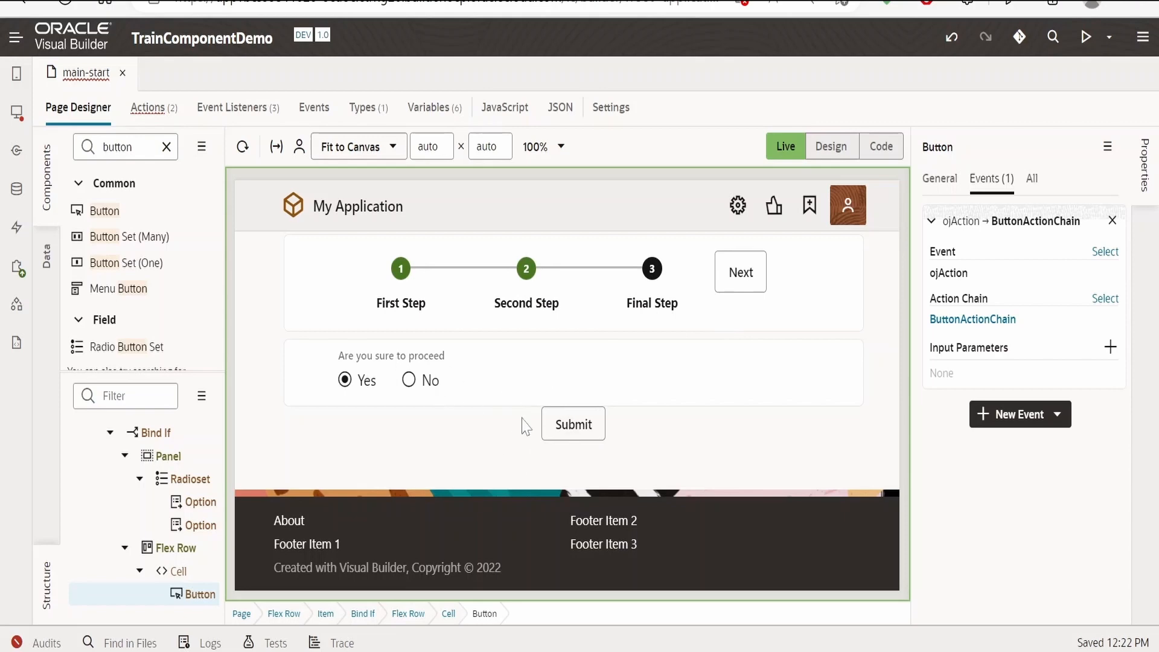
left_click(572, 424)
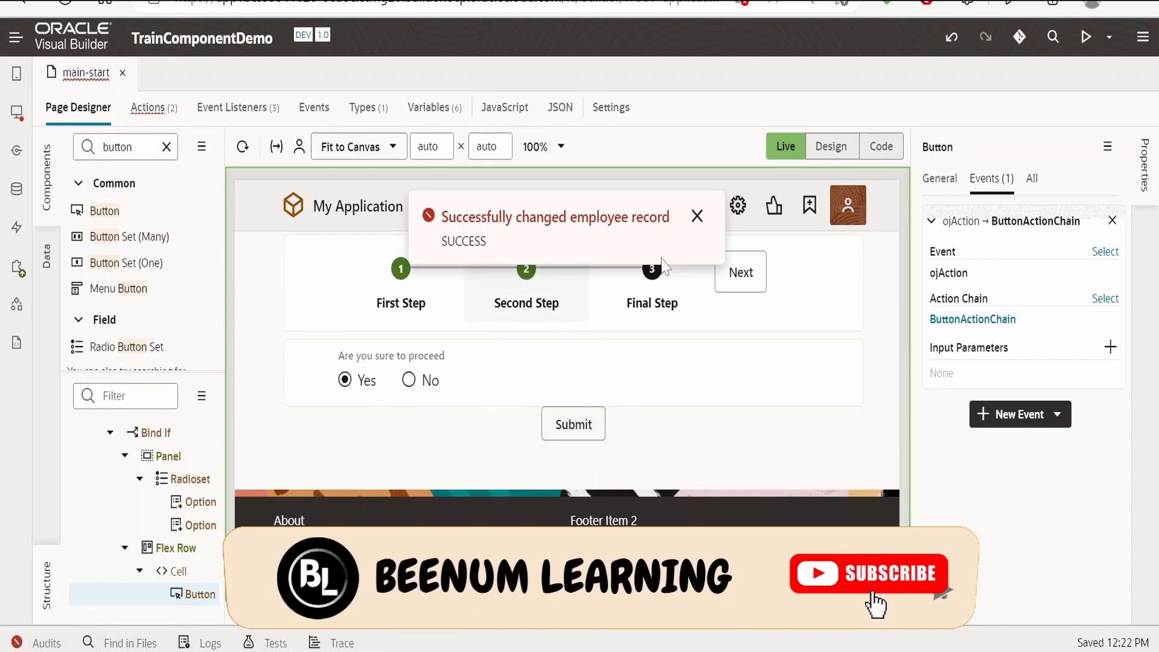
left_click(698, 216)
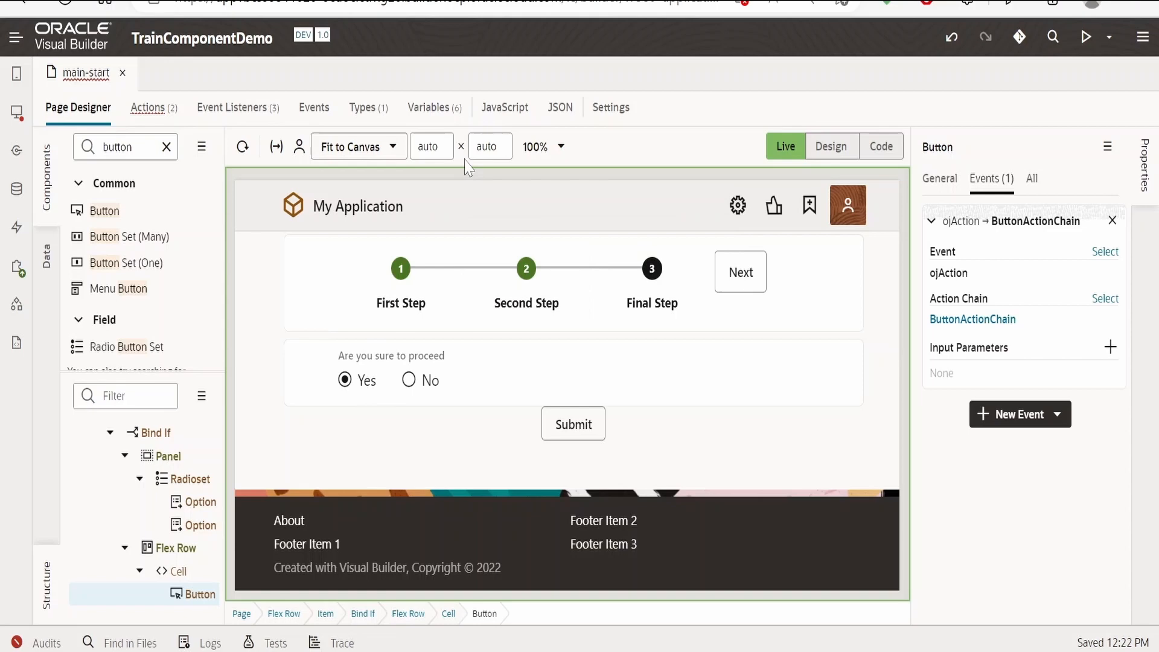
Inspect the employeeListSDP variable, then return to the live page at its First Step.
left_click(429, 107)
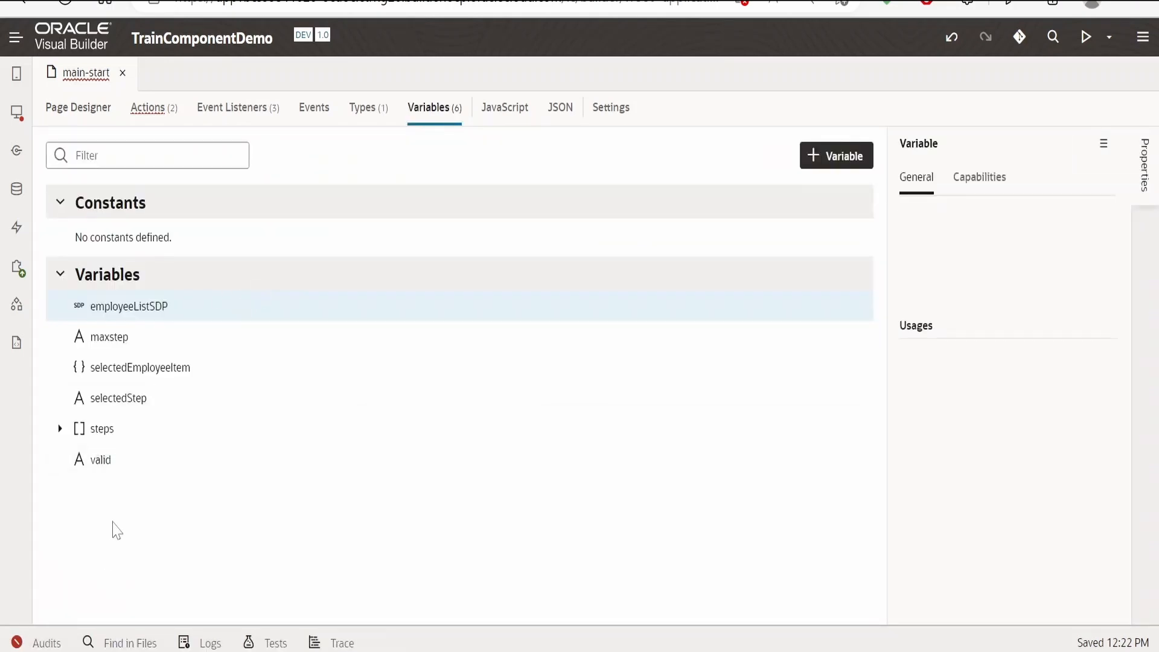
left_click(128, 306)
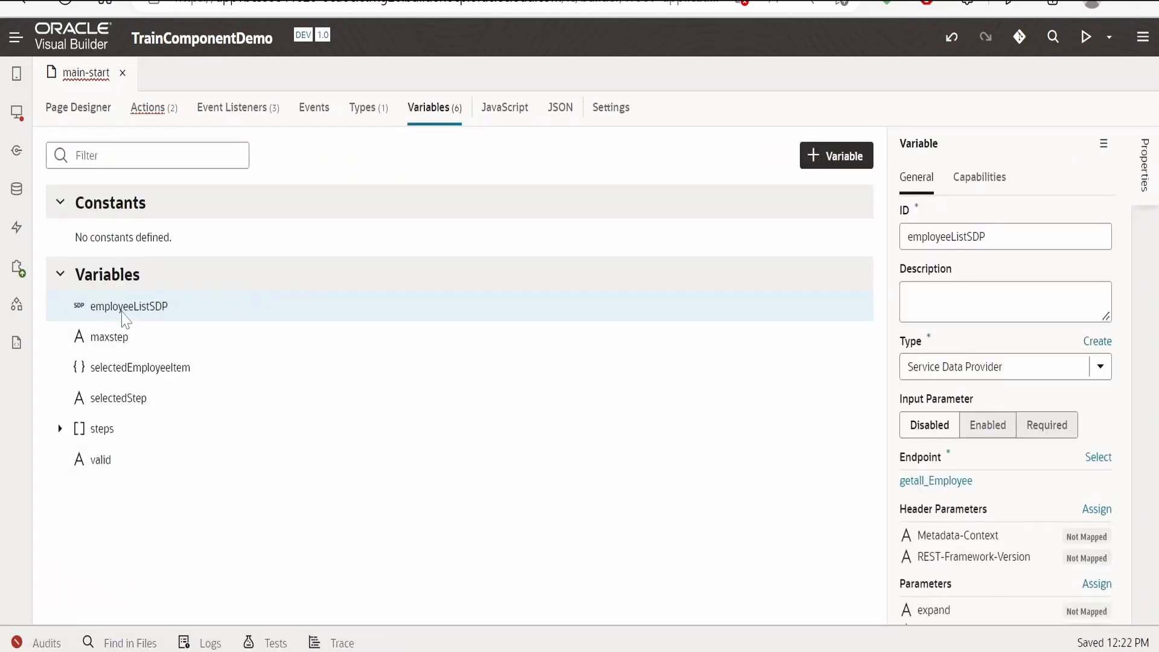
left_click(77, 107)
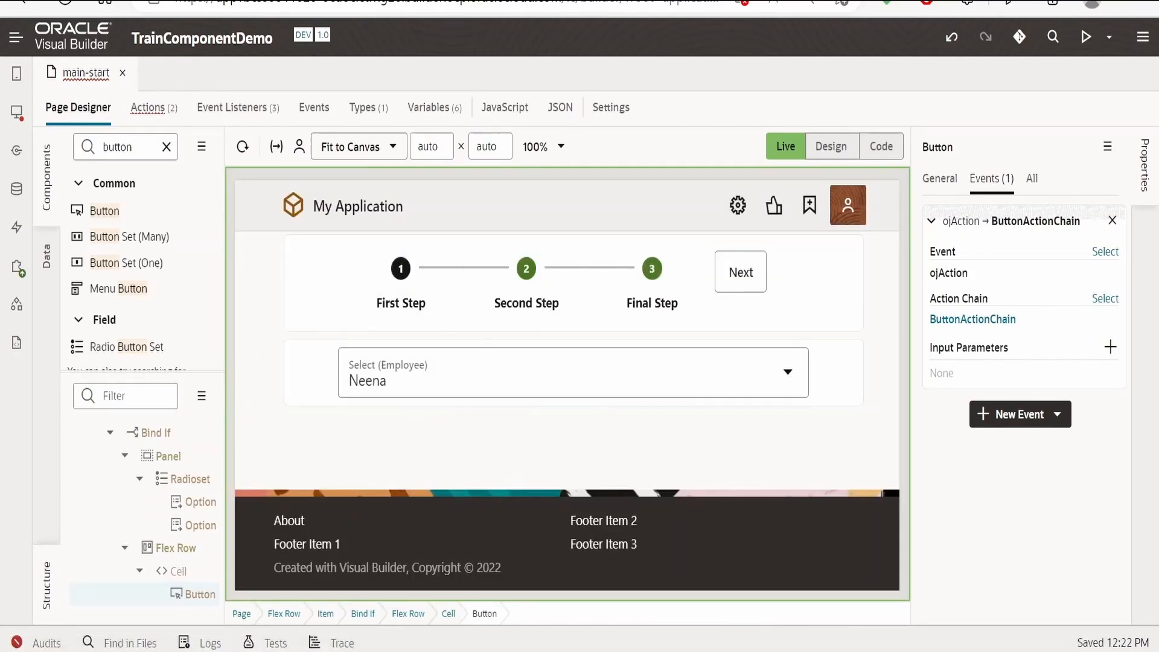
mouse_move(720, 408)
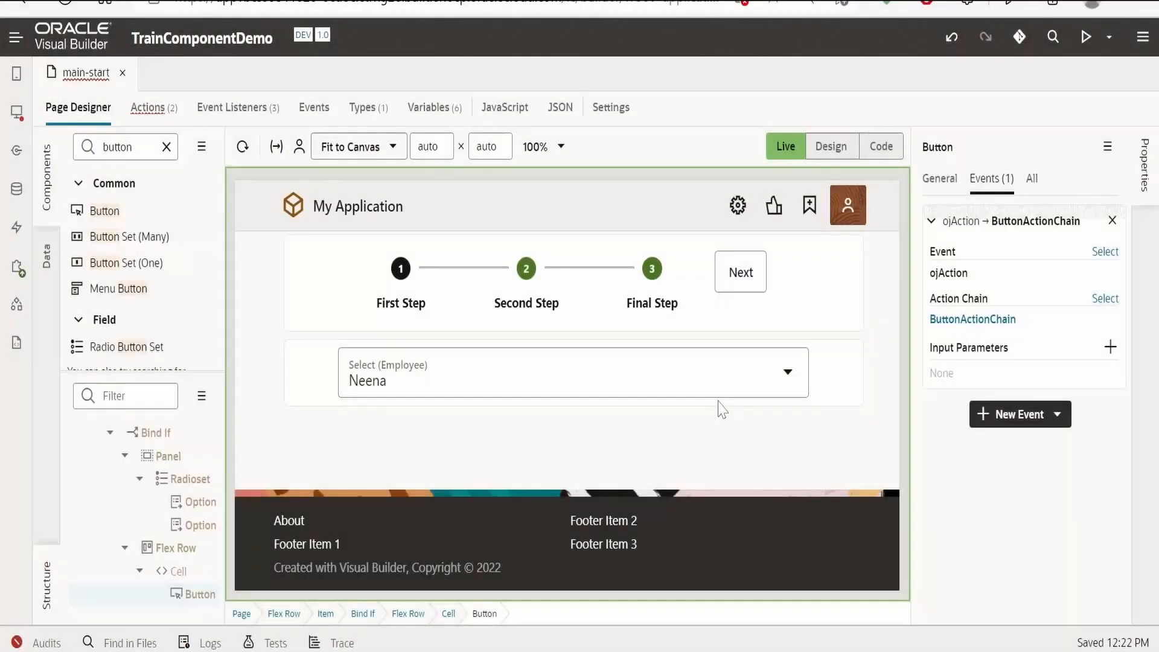